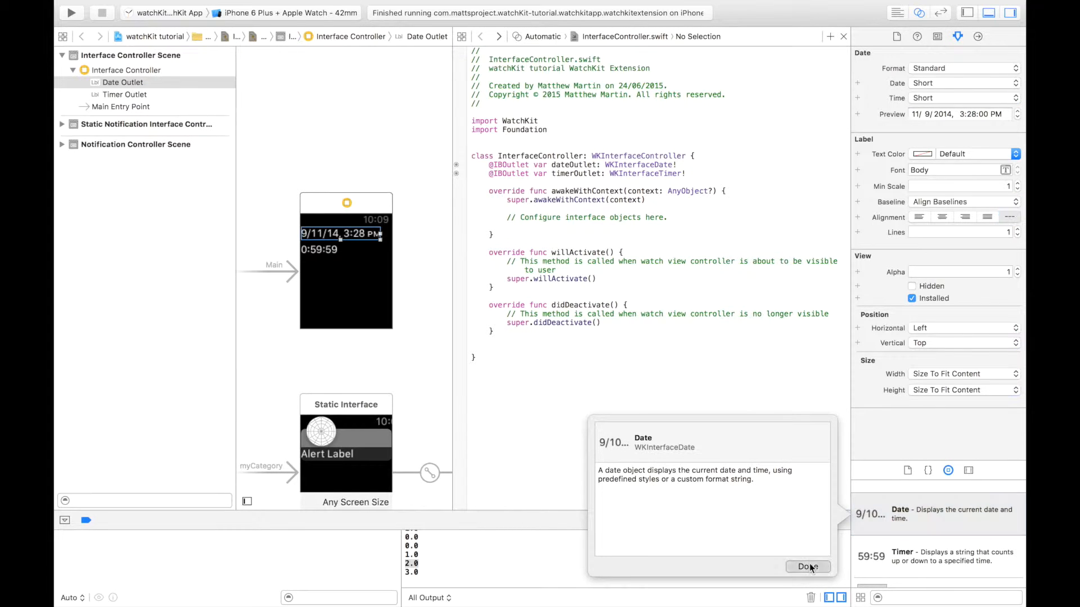
Step: Dismiss the Date object description and select the date label to show its attributes
left_click(319, 249)
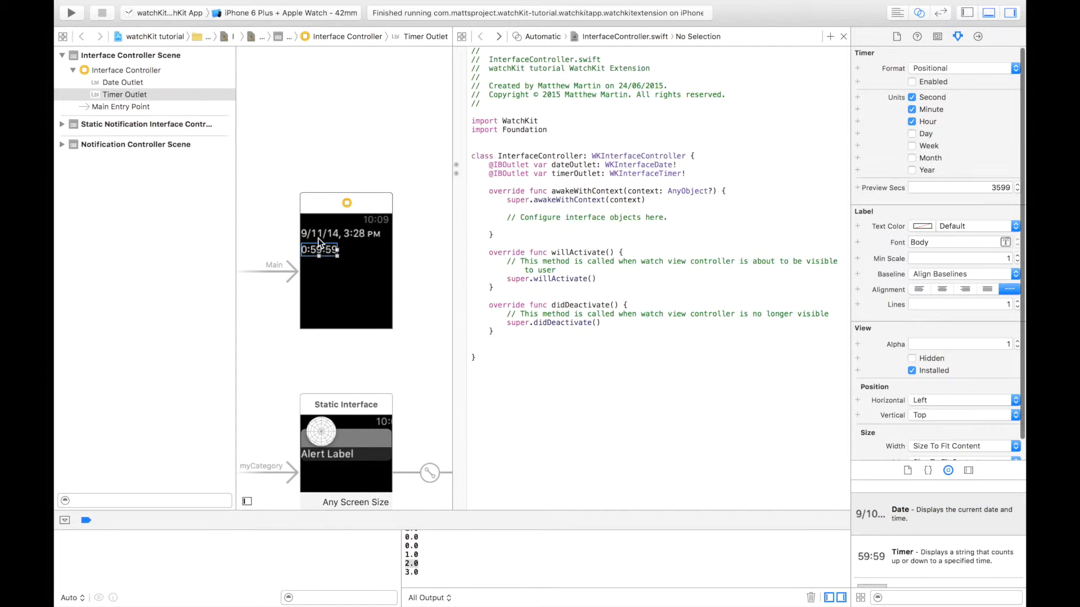
left_click(123, 82)
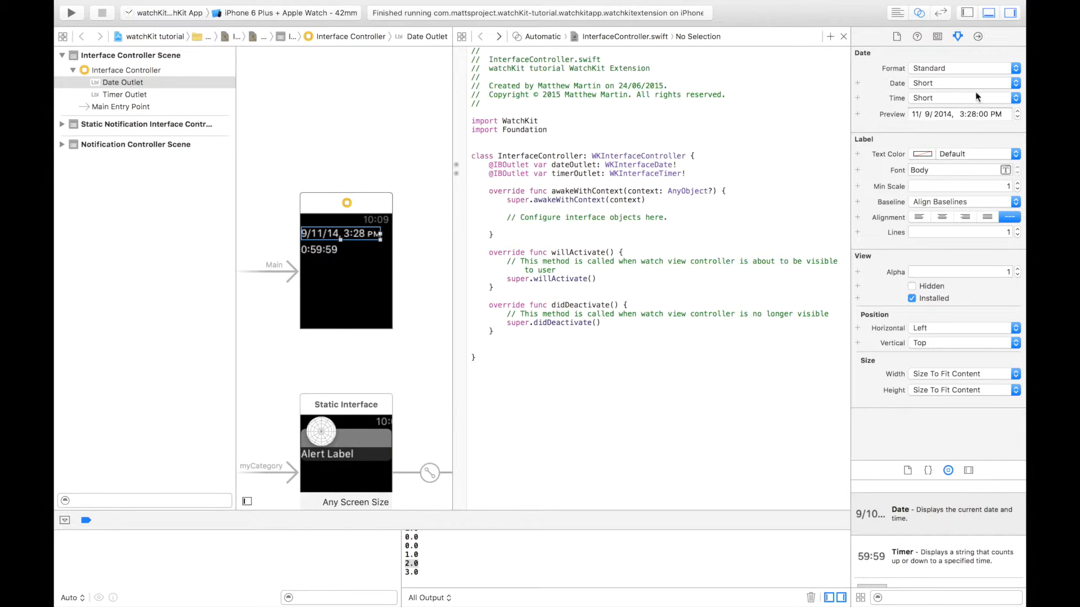
mouse_move(925, 80)
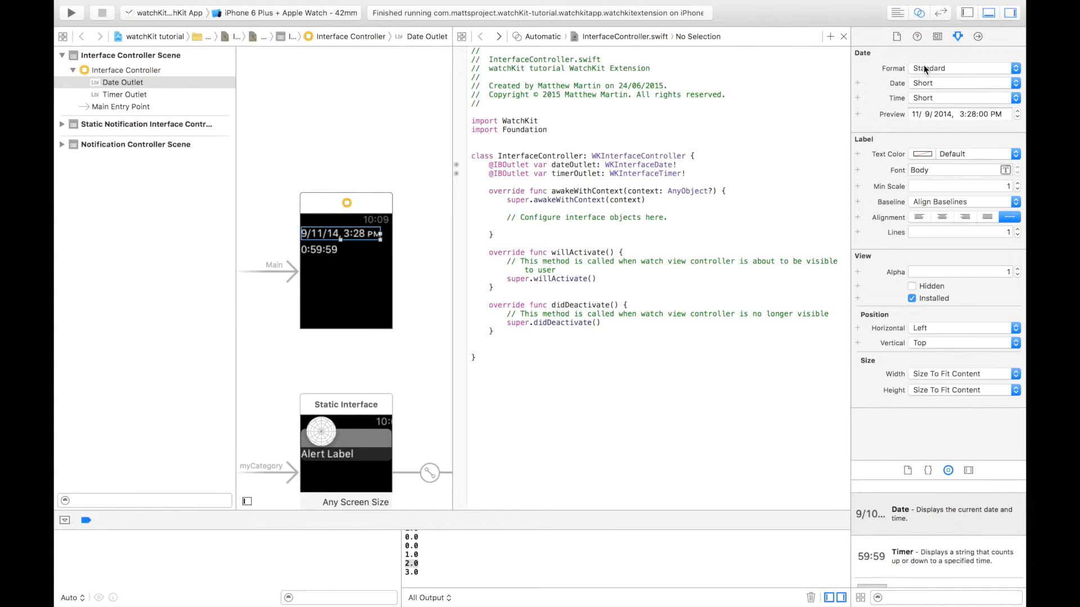
left_click(963, 68)
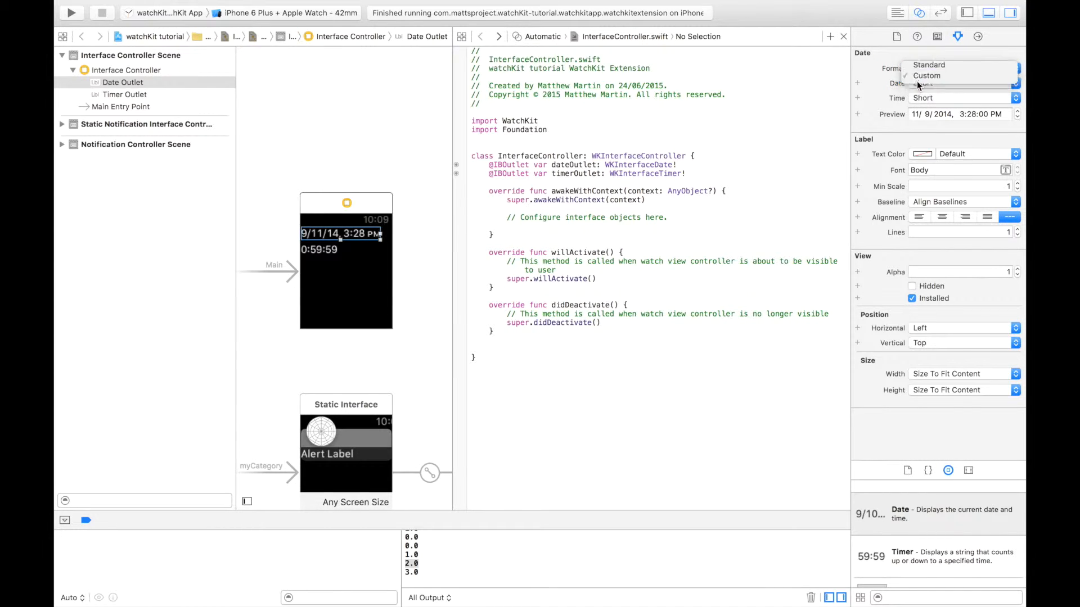
left_click(927, 75)
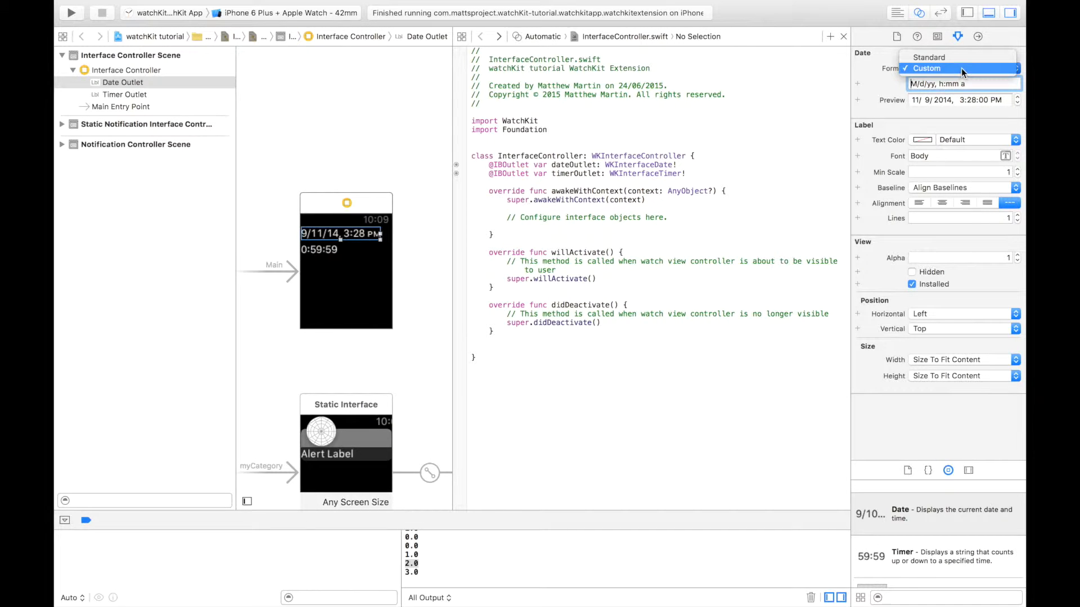
left_click(926, 68)
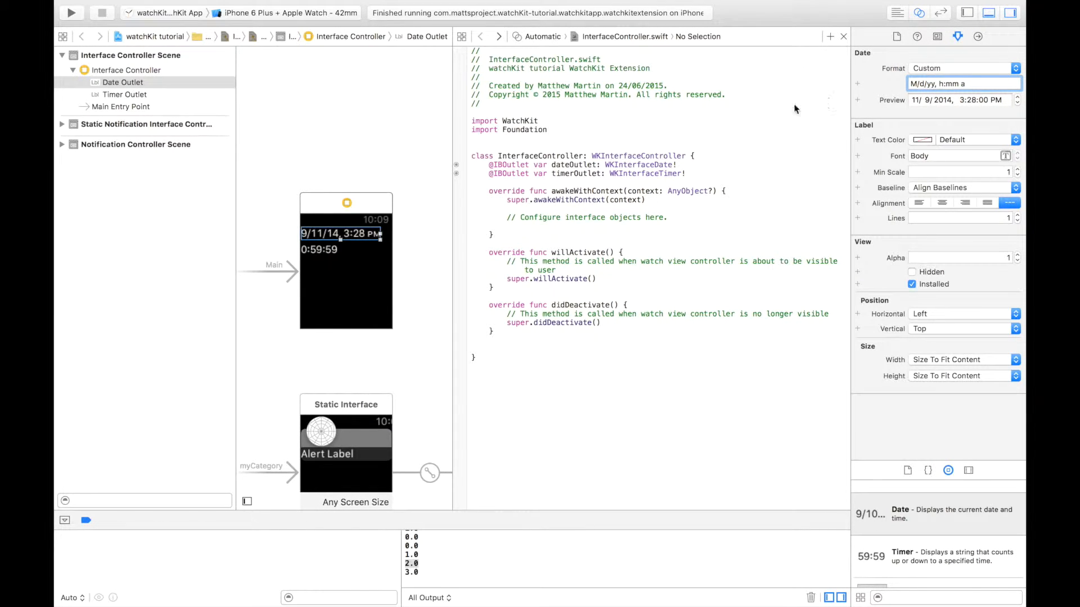
left_click(963, 83)
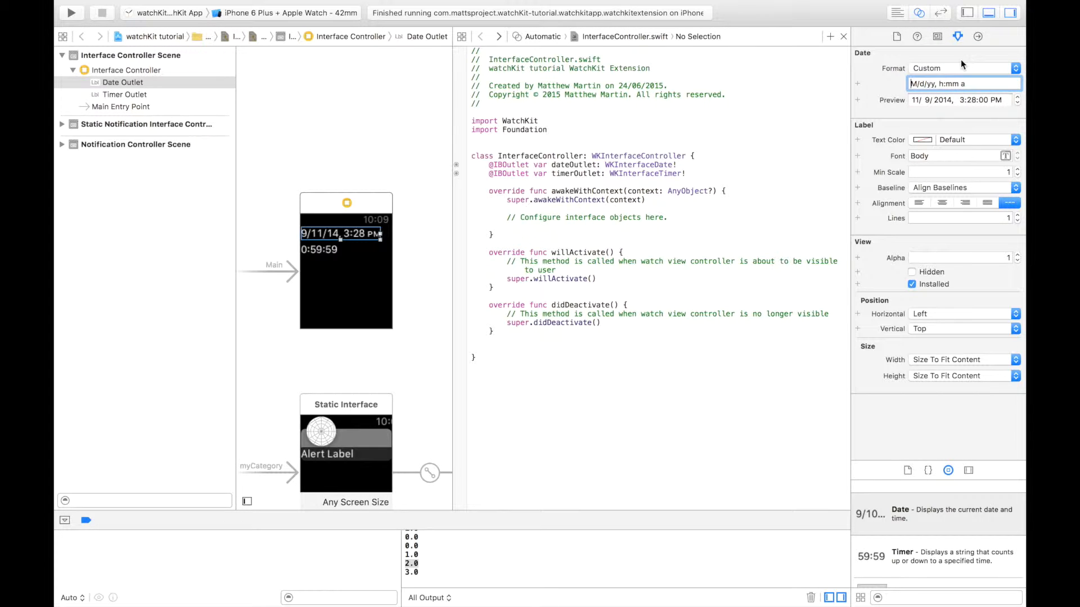
left_click(960, 67)
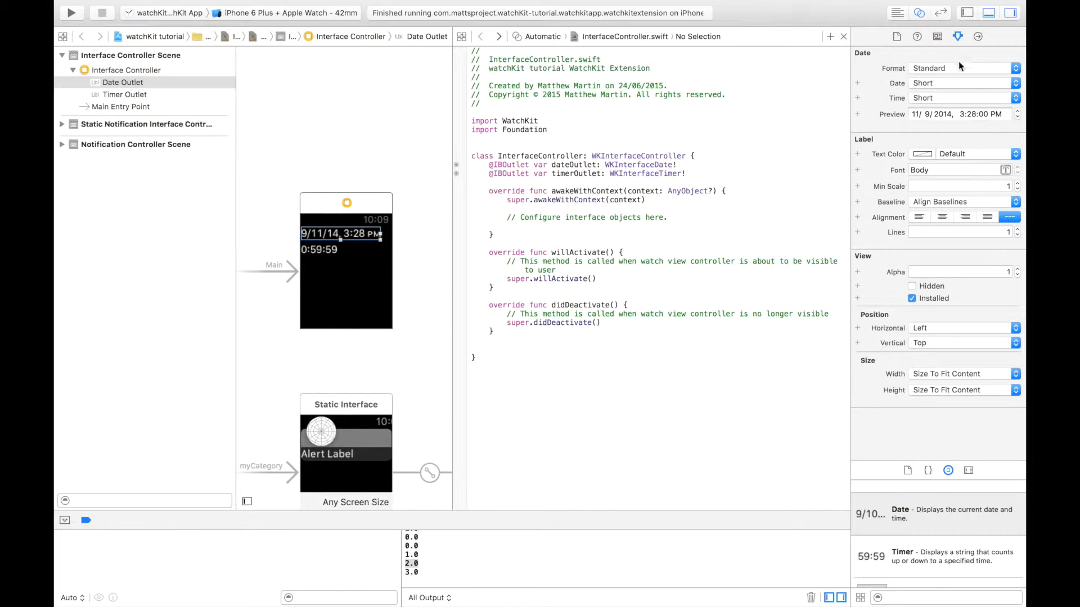
left_click(964, 68)
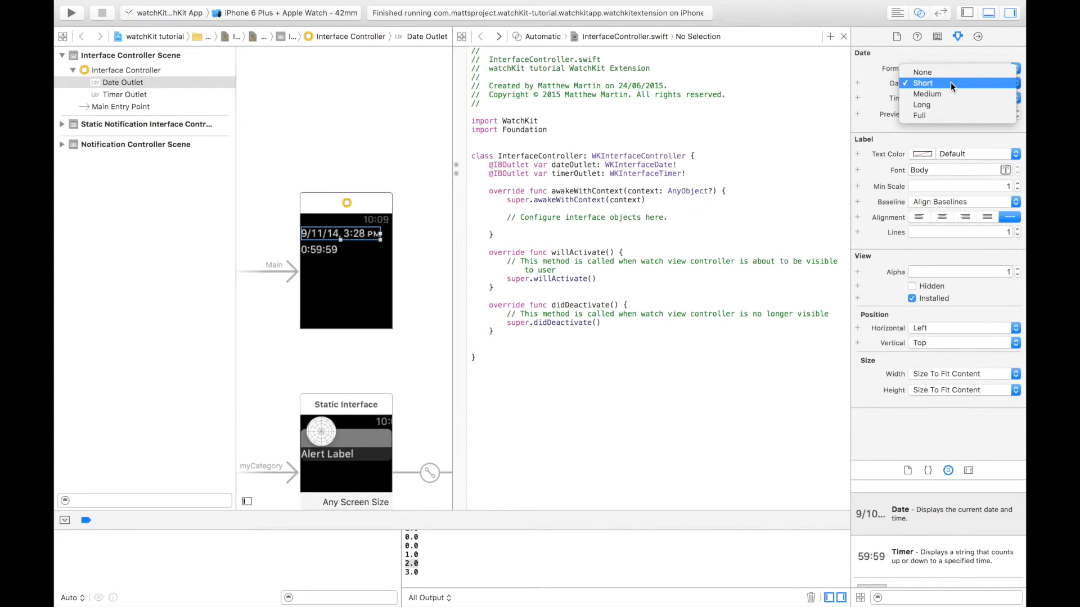
mouse_move(944, 94)
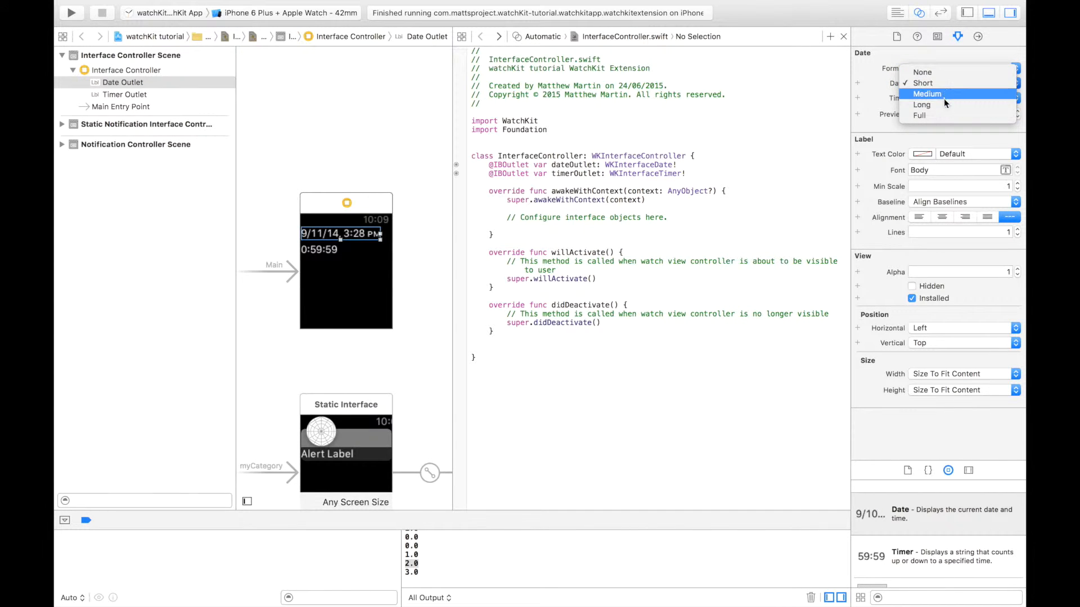
left_click(921, 104)
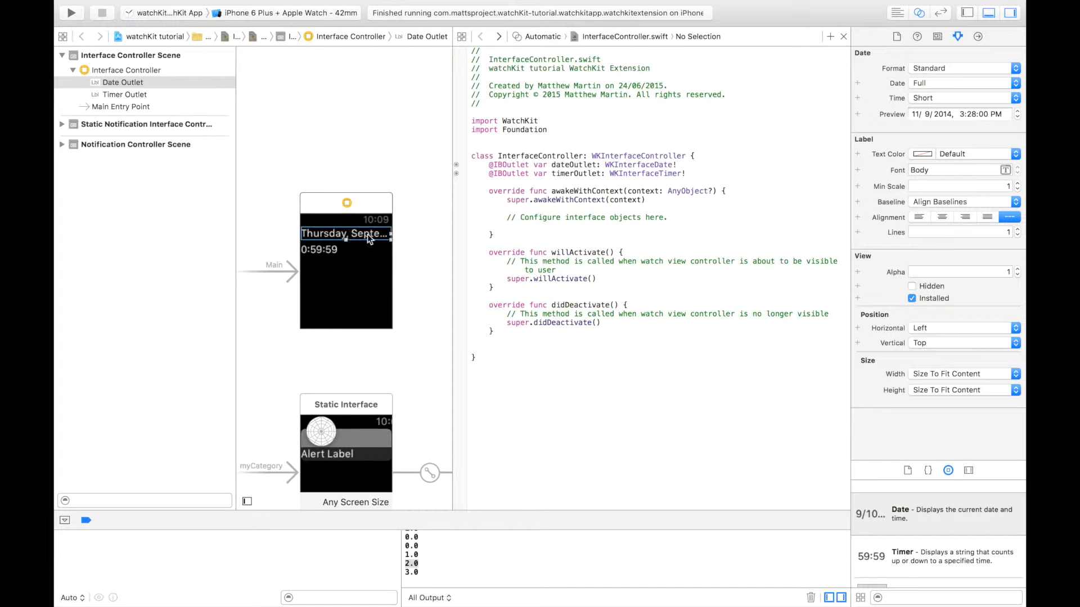
left_click(1012, 68)
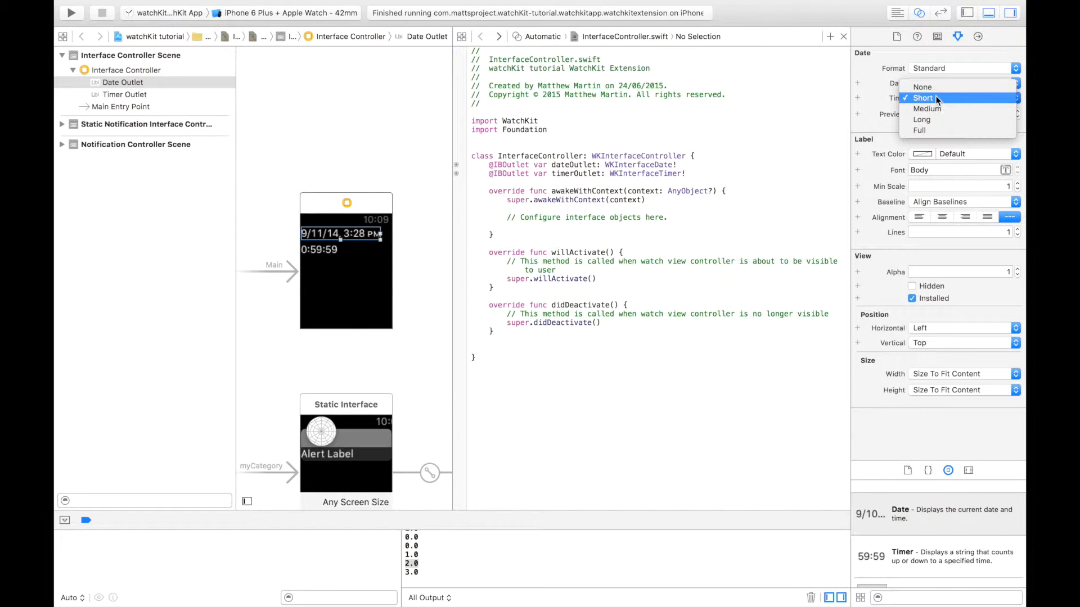
left_click(923, 98)
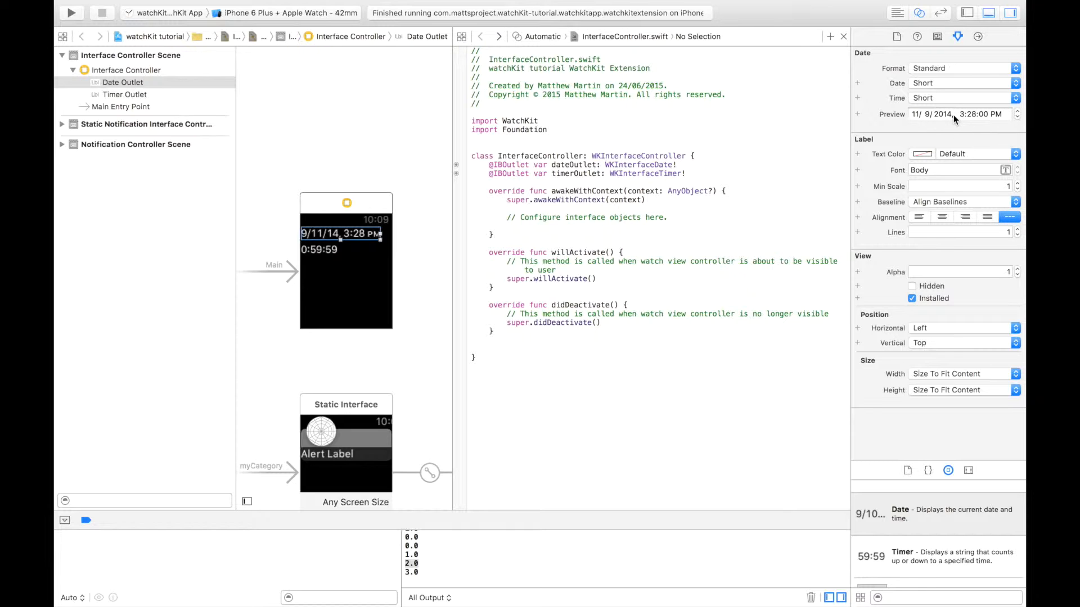
Step: Change the date label's Preview date to 9/10/14
left_click(916, 114)
type("0")
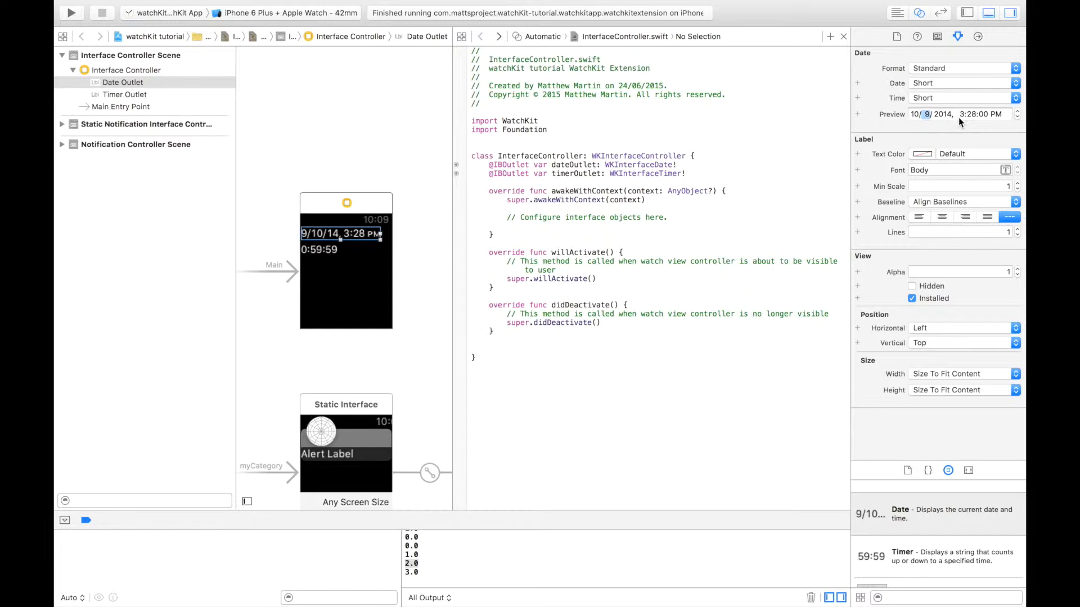
mouse_move(963, 119)
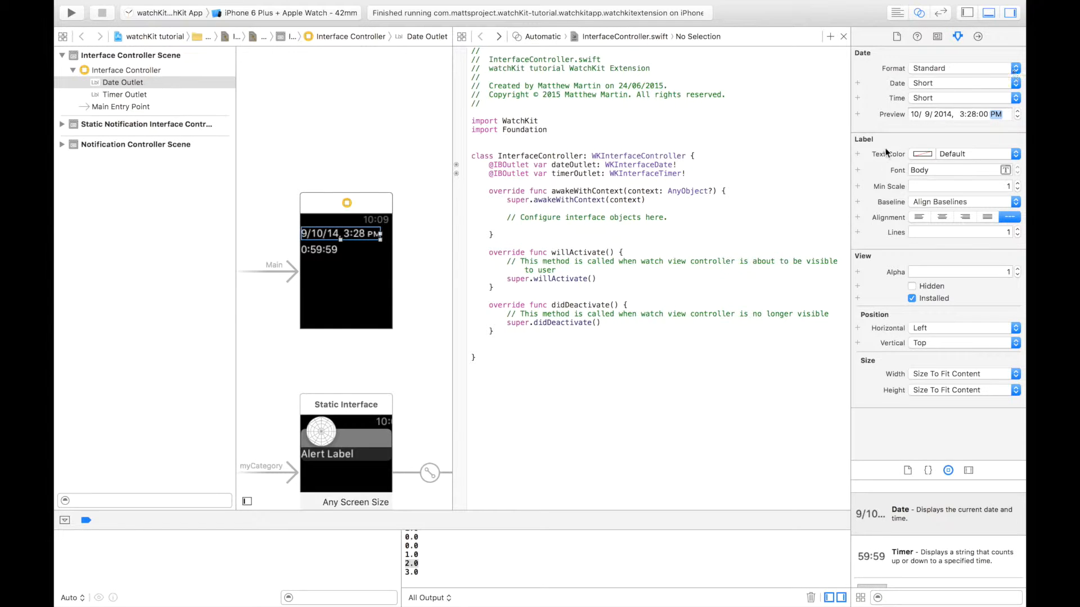
mouse_move(908, 104)
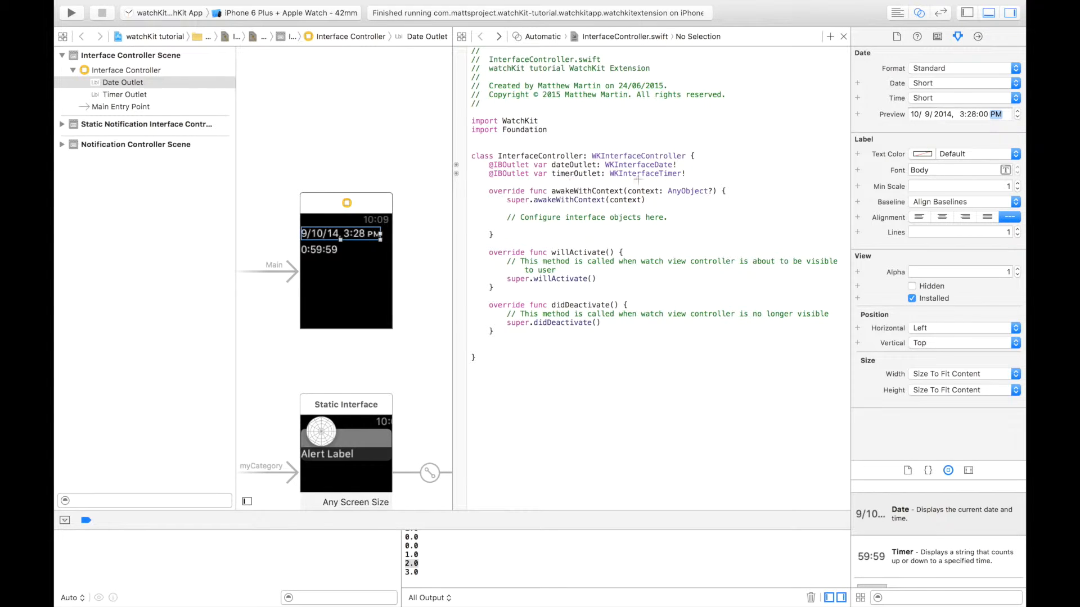
mouse_move(645, 174)
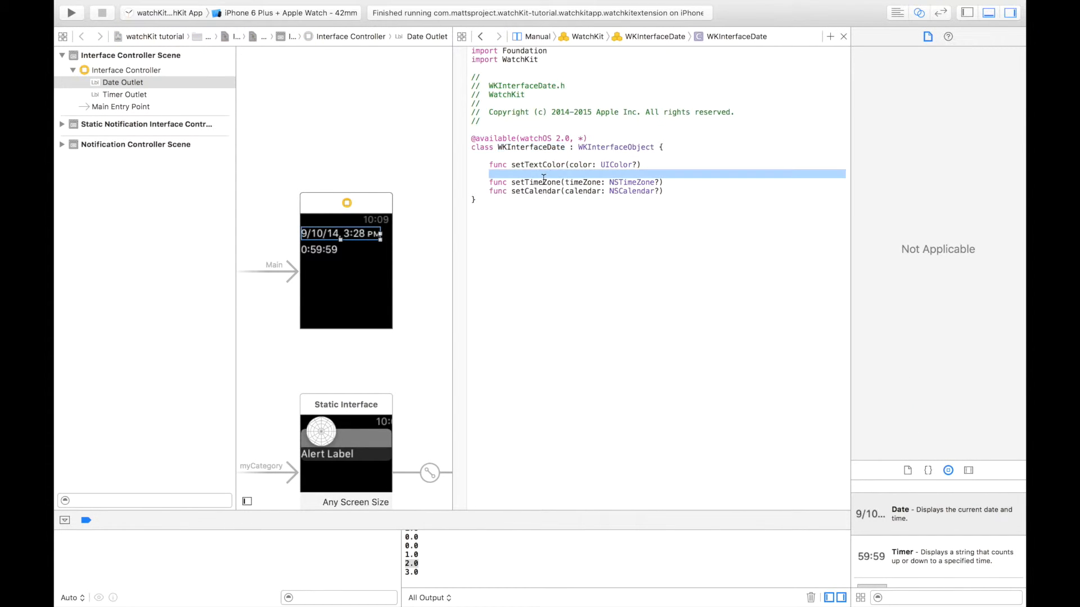
double_click(535, 181)
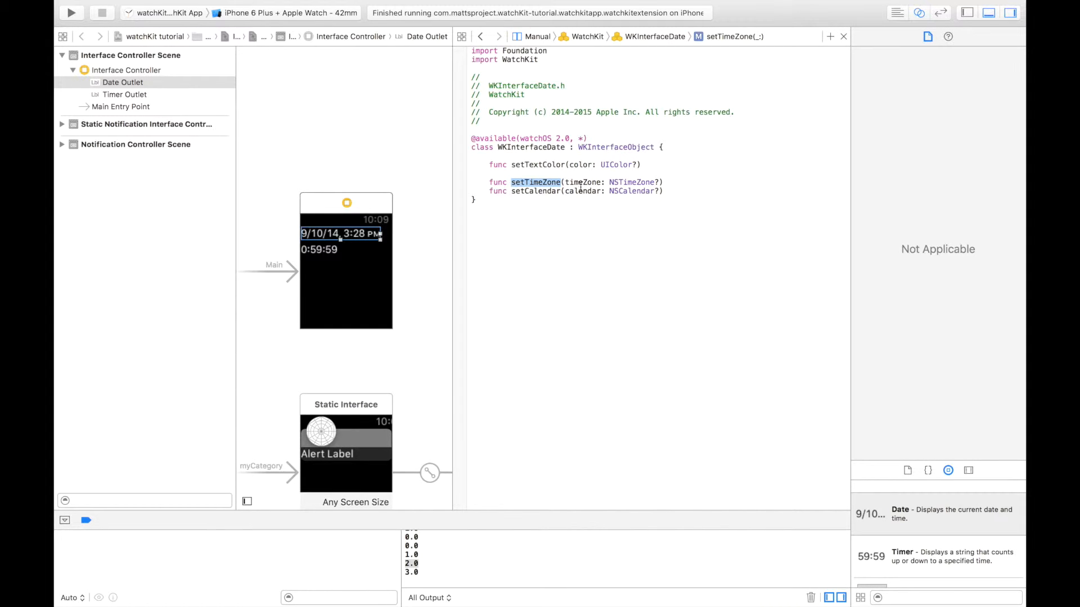
mouse_move(543, 190)
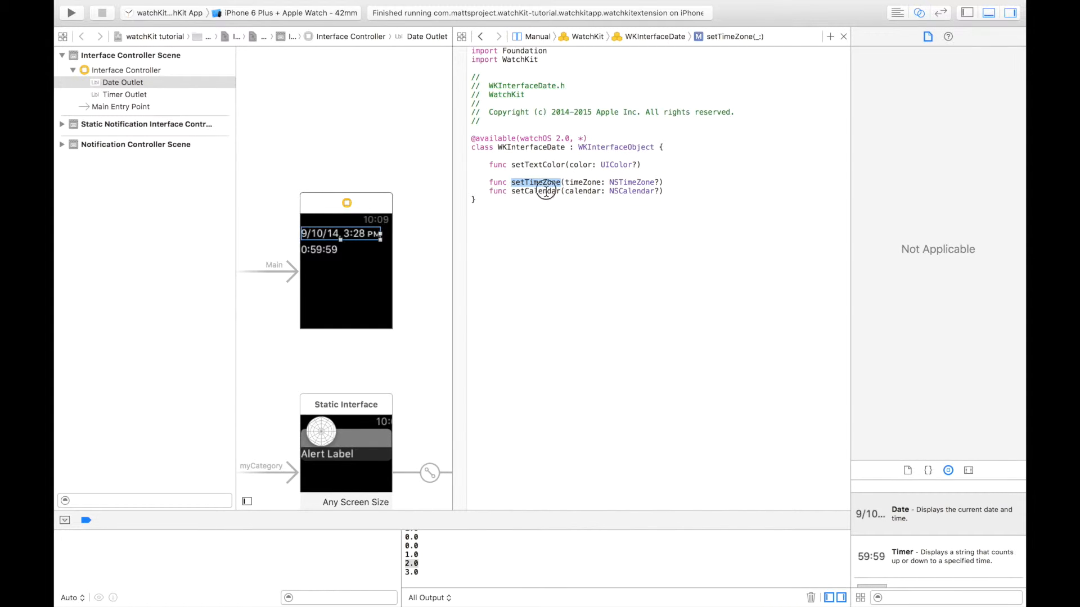
left_click(536, 191)
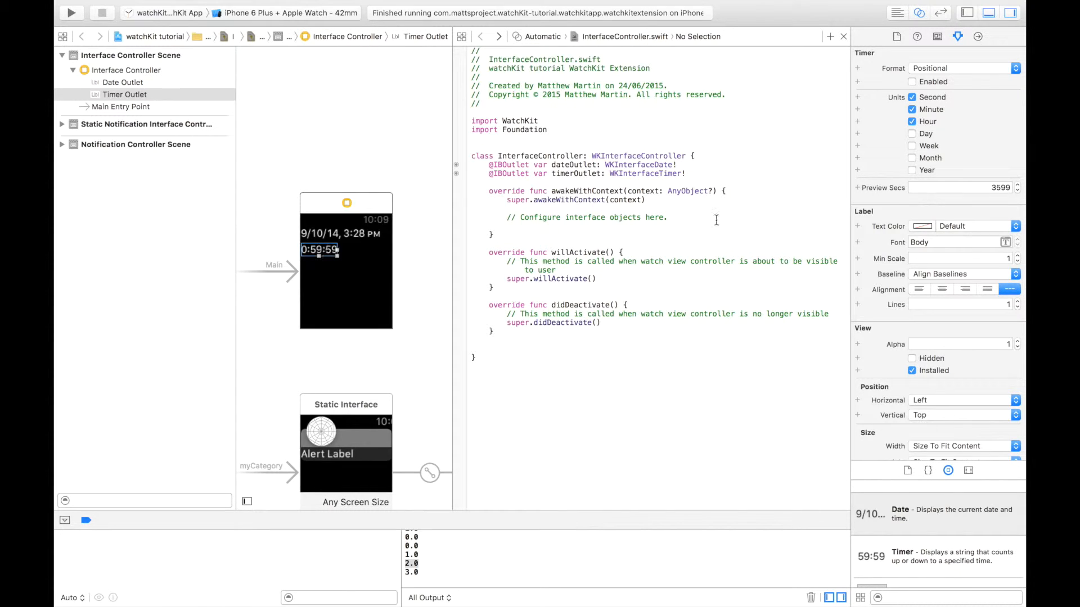
mouse_move(830, 176)
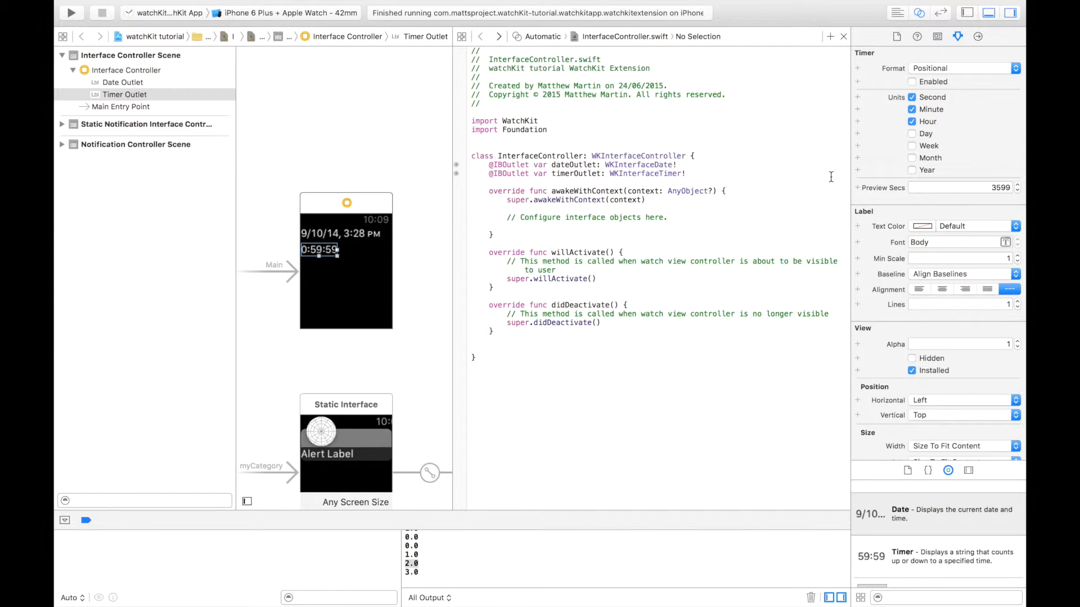
mouse_move(444, 277)
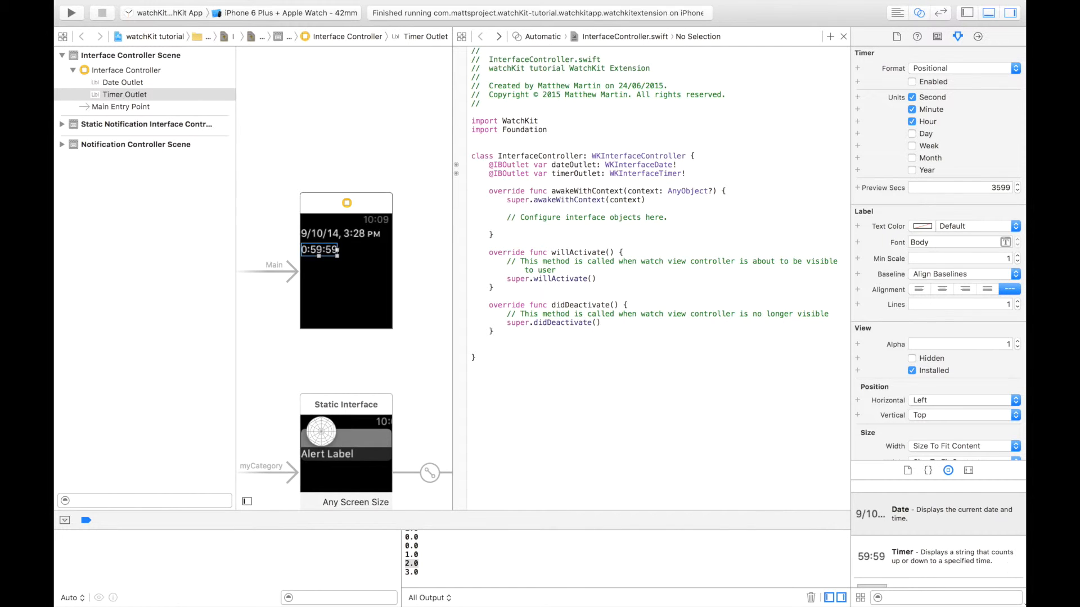
Step: Place a Button from the Object Library beneath the timer on the watch screen
scroll("down", 3)
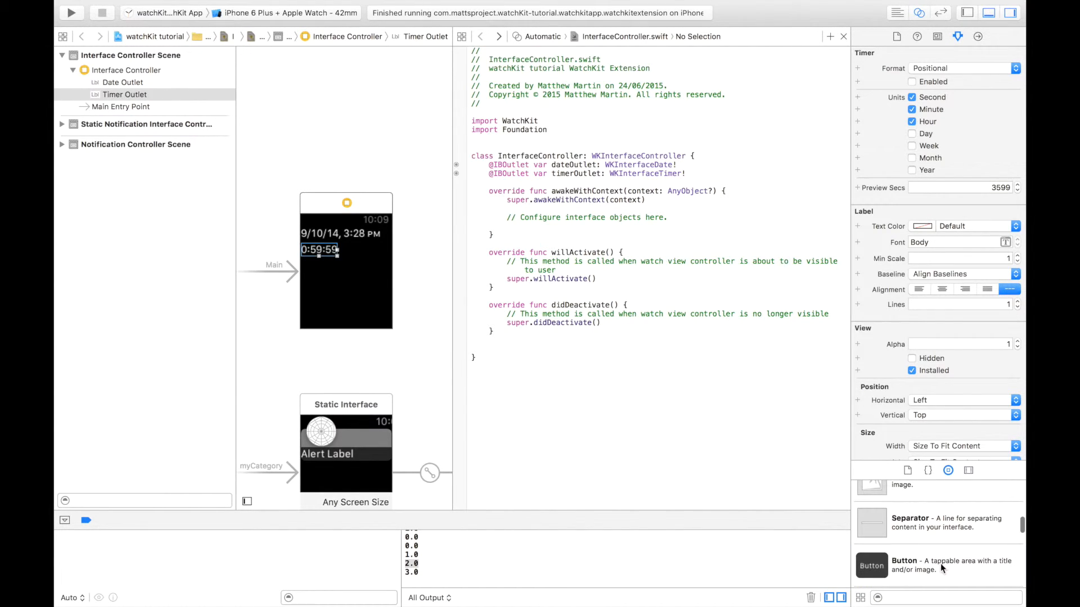
left_click_drag(871, 565, 346, 272)
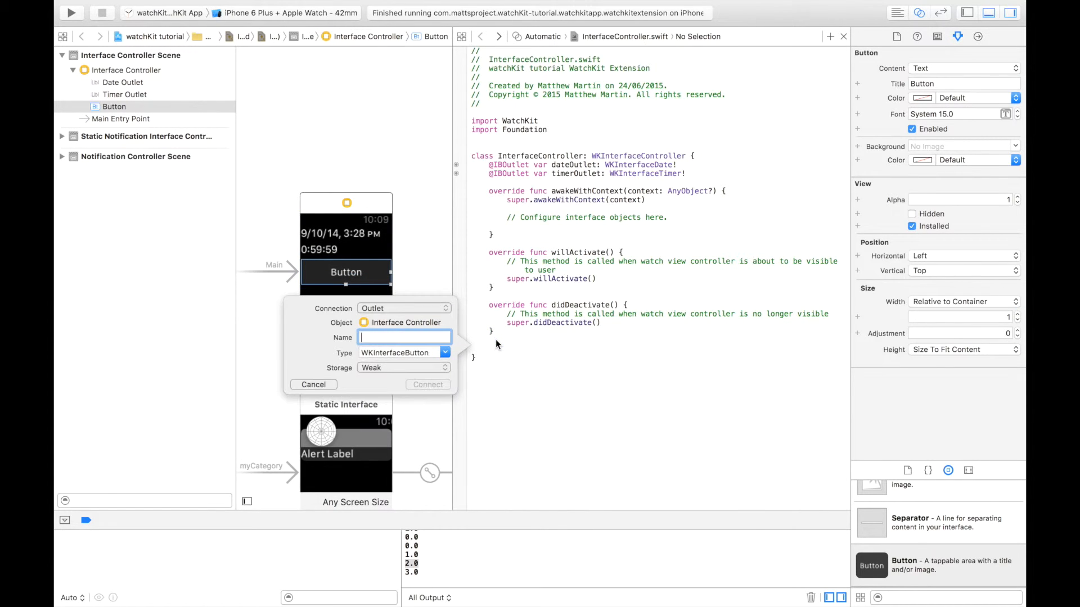
Step: Connect the button as an Action named timerbutton, then view the WKInterfaceTimer header
left_click(403, 308)
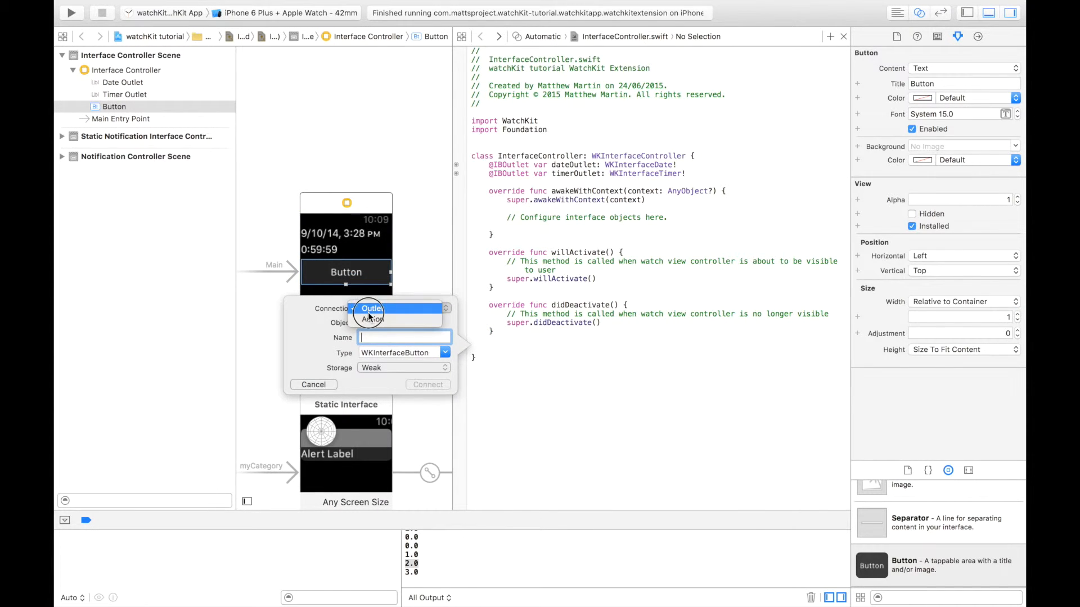
left_click(372, 319)
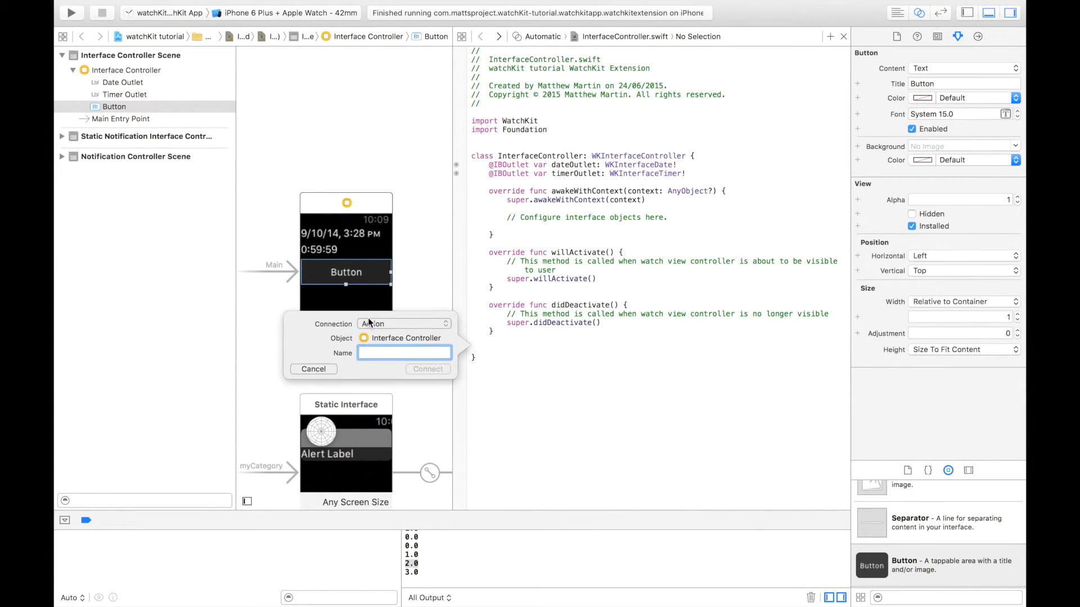
type("timerbutt")
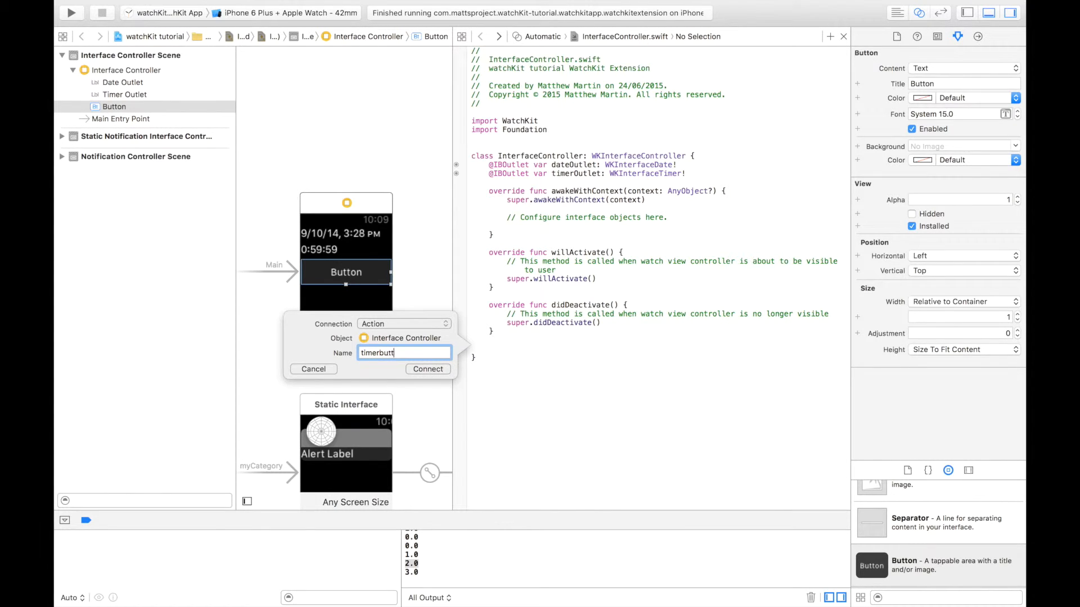
left_click(427, 369)
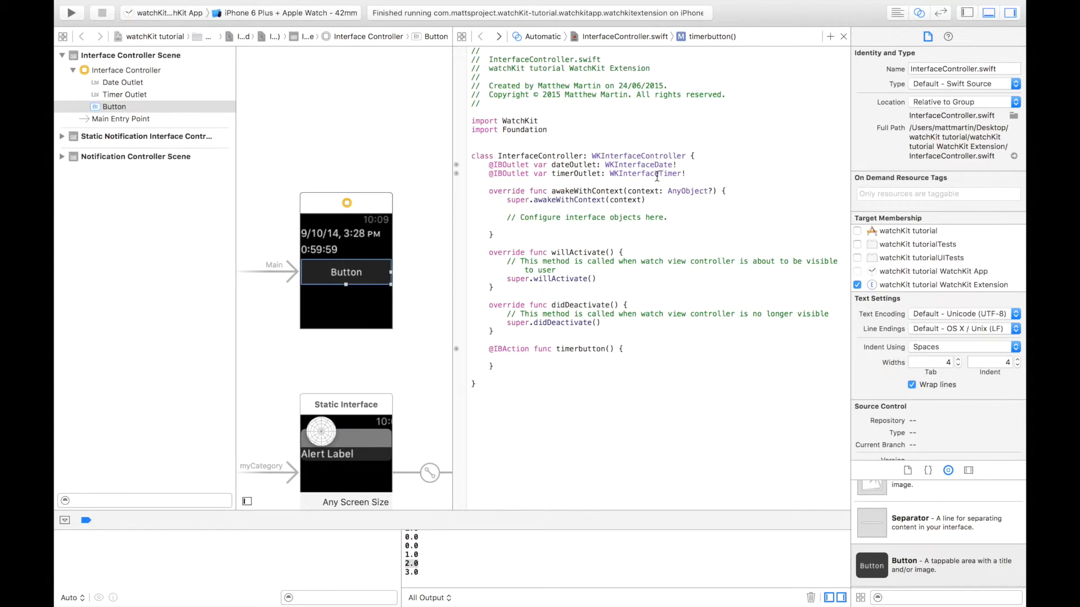
left_click(645, 173)
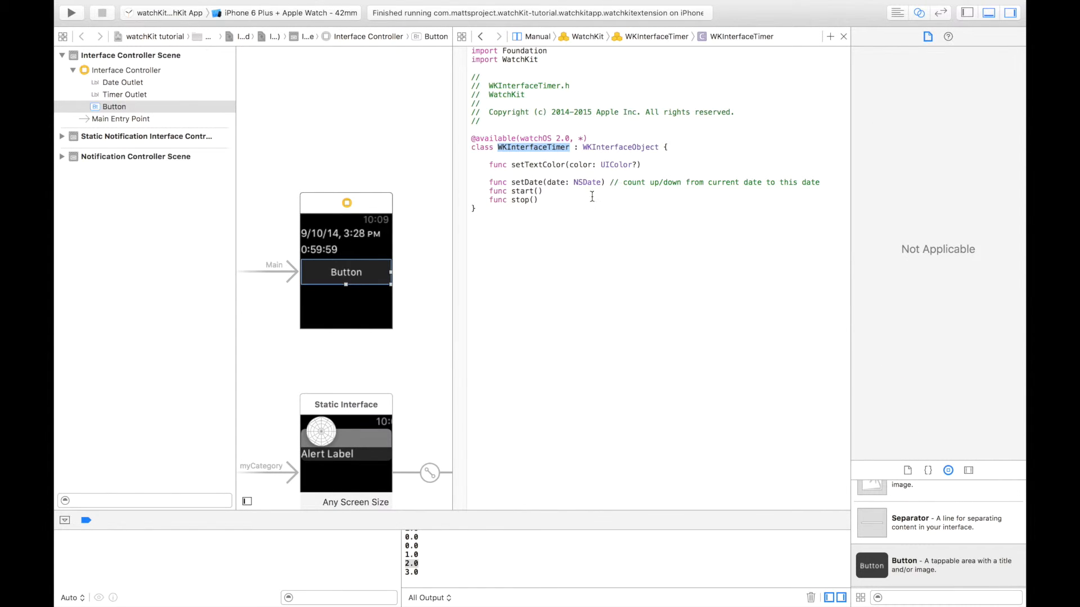
Step: Return to InterfaceController.swift to add timerOutlet.setDate in timerbutton
left_click(523, 190)
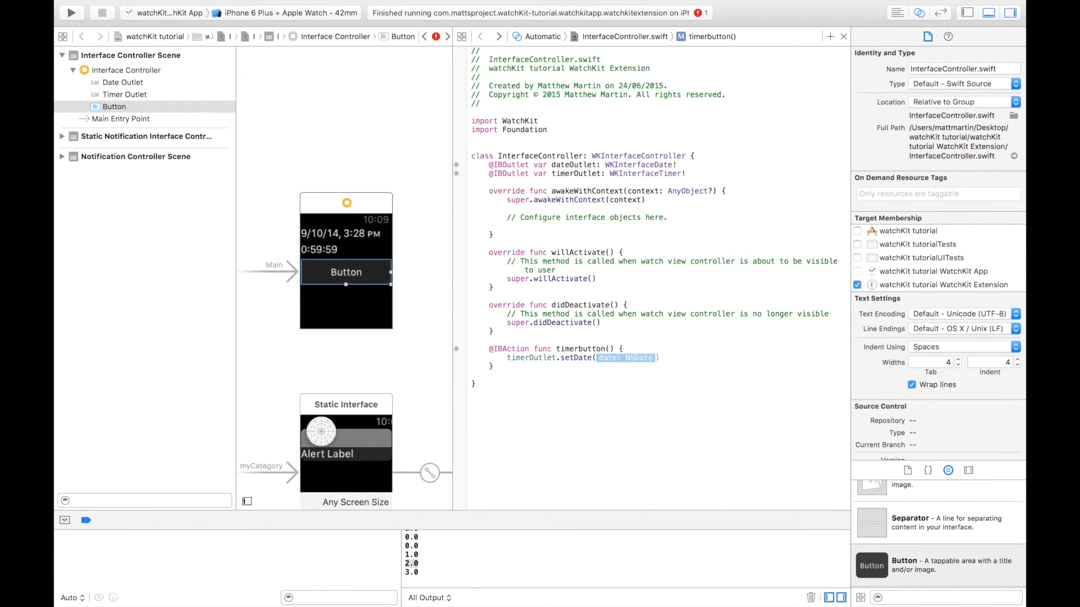
Step: Set the timer's date to NSDate(timeIntervalSinceNow: 60), start it, and run in the simulator
type("NSDate(")
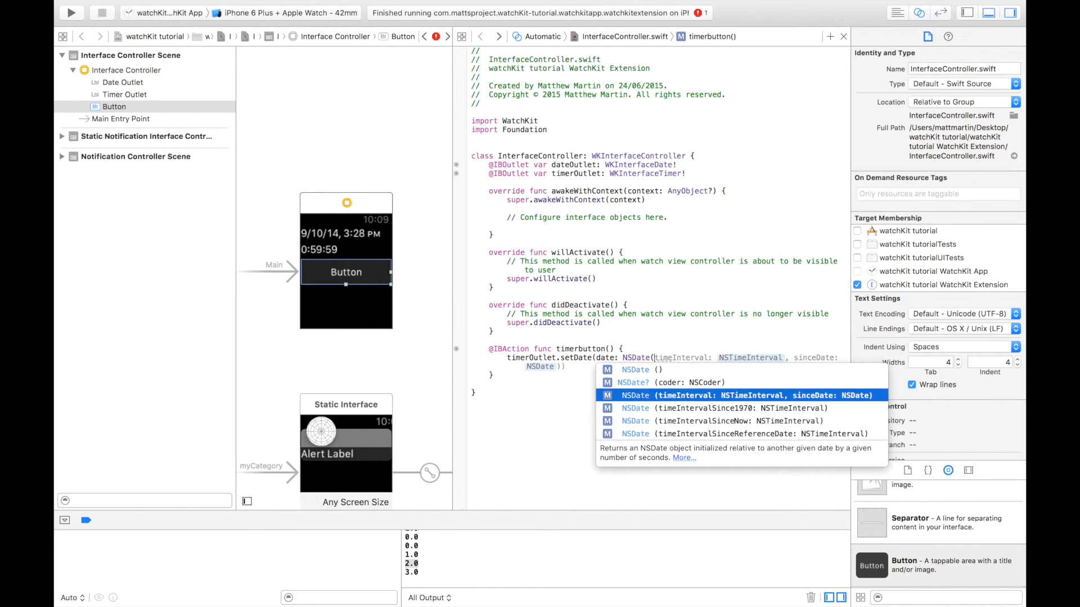
left_click(723, 421)
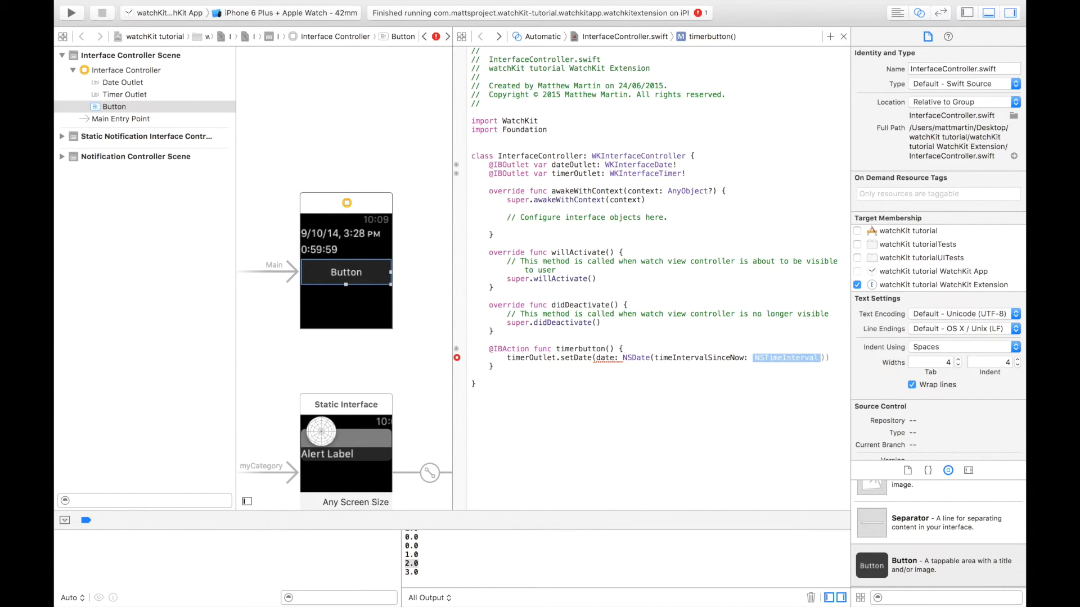
key("Delete")
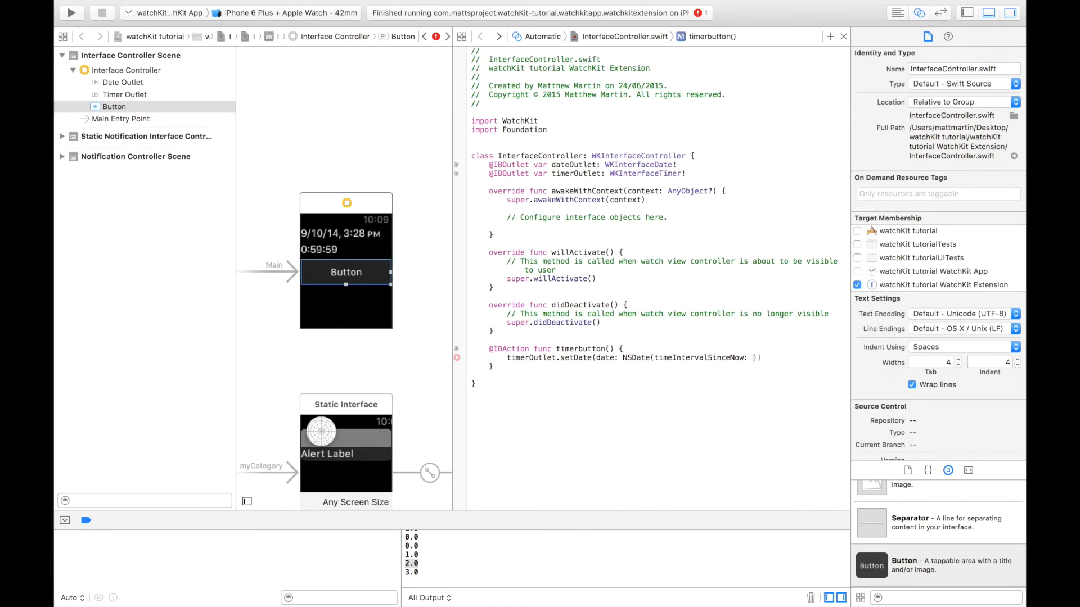
type("60")
type("timerOutlet.start()")
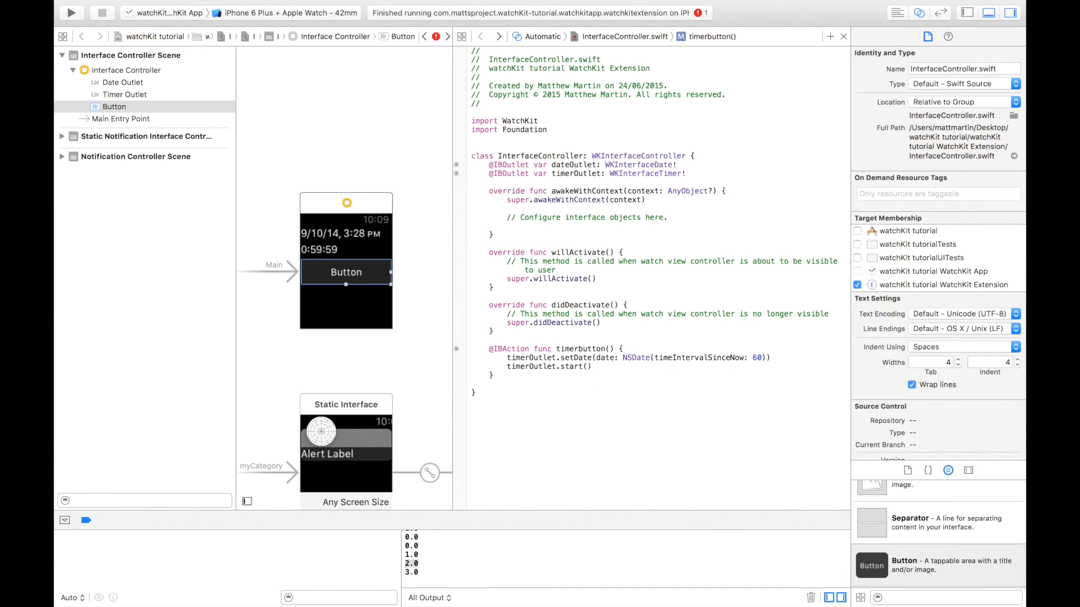
left_click(641, 372)
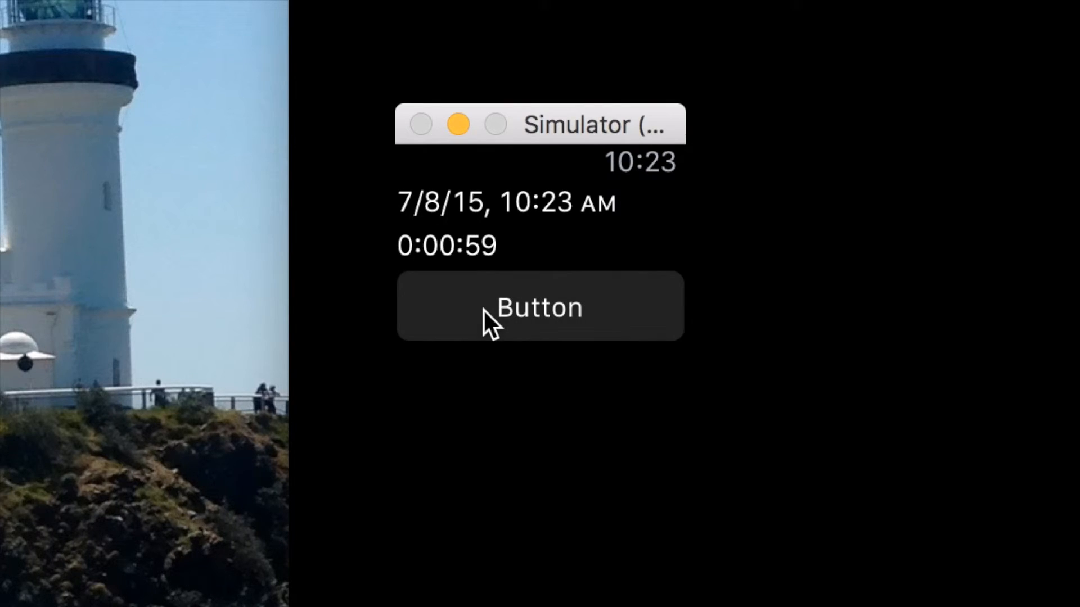
mouse_move(488, 279)
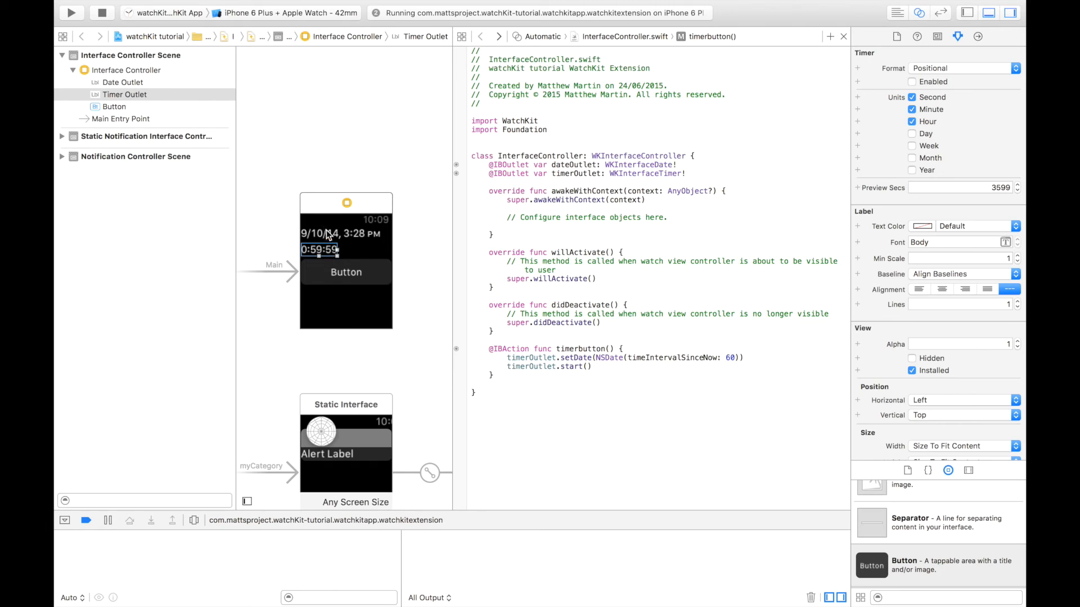
mouse_move(344, 251)
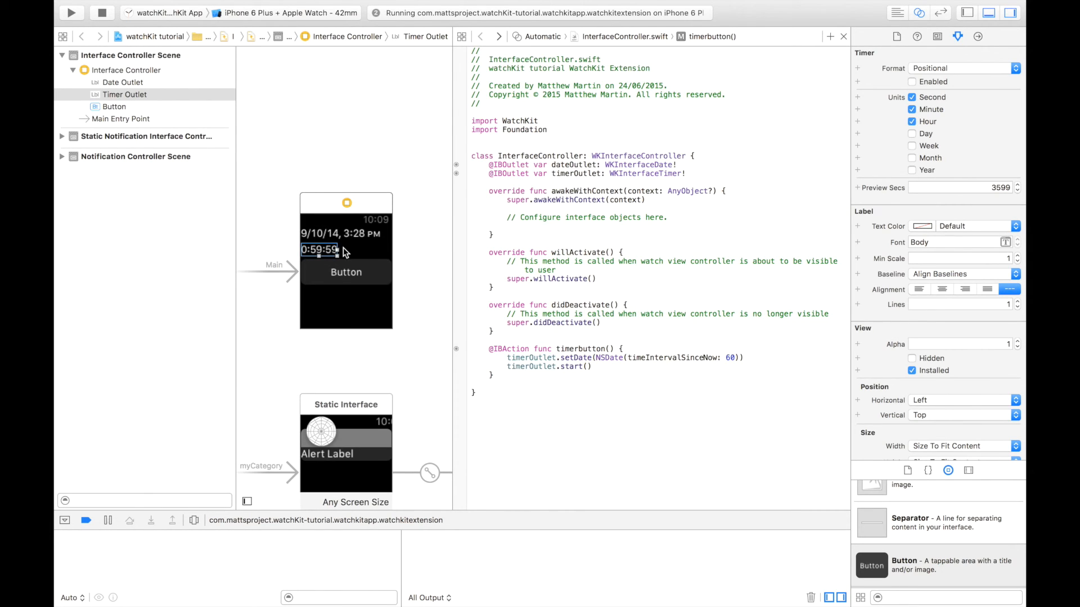
mouse_move(559, 510)
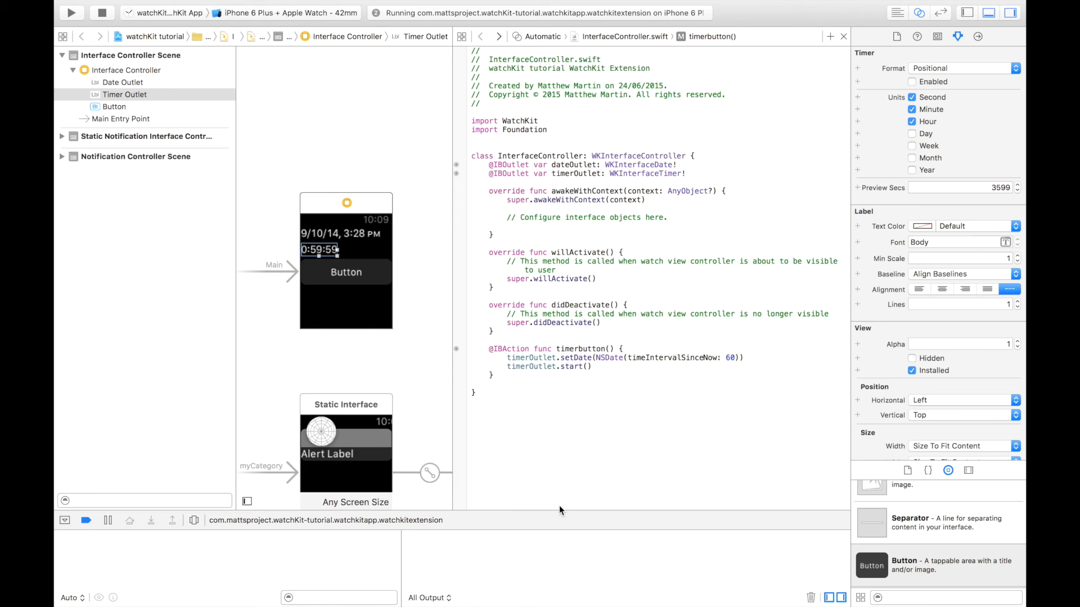